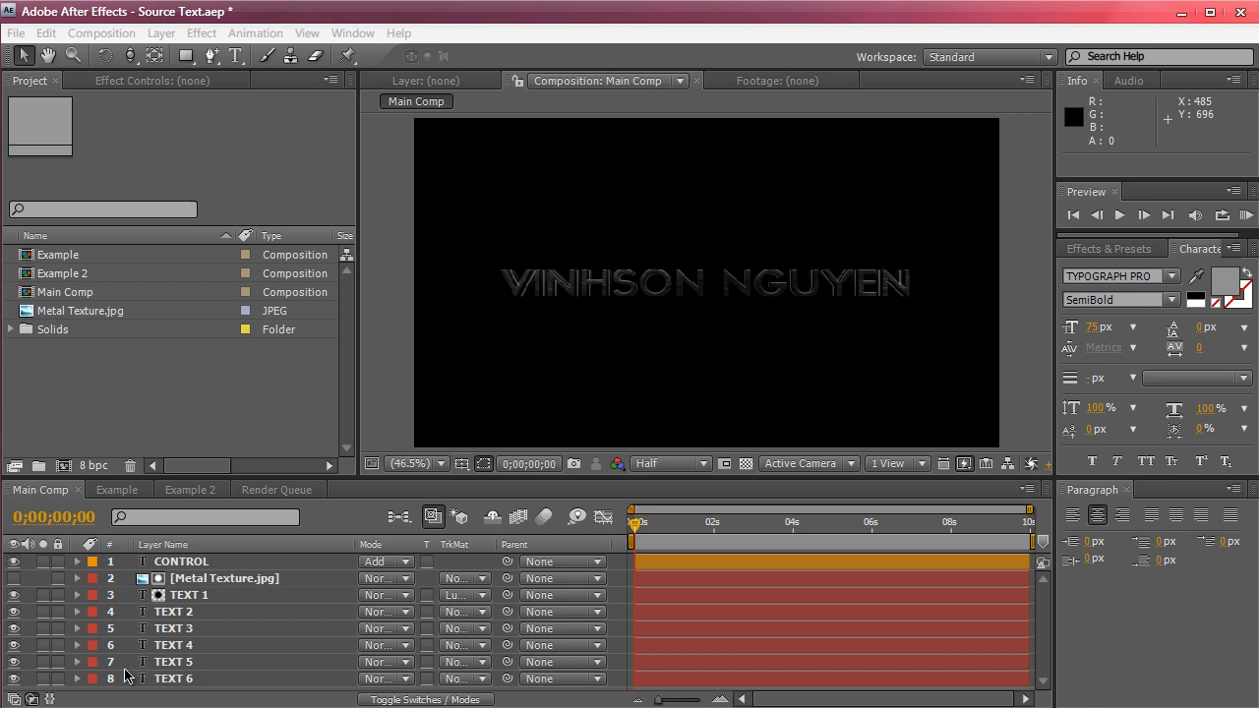
{"action": "mouse_move", "coordinate": [132, 588]}
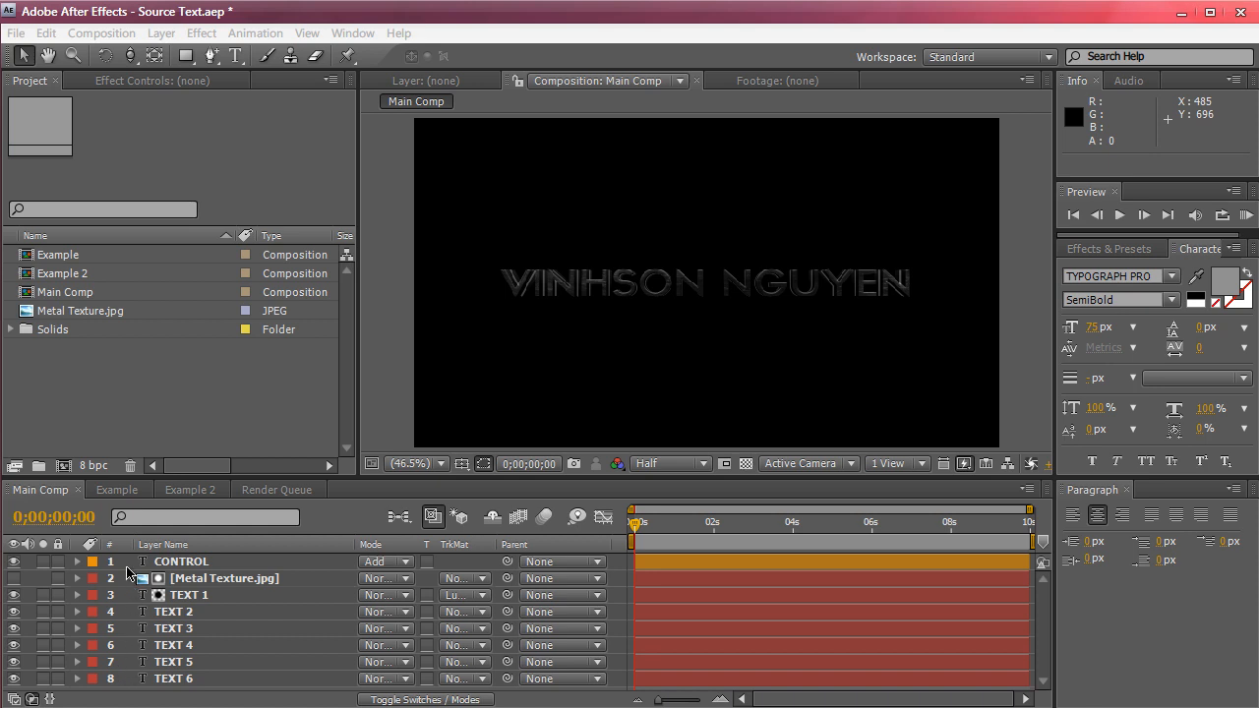
{"action": "mouse_move", "coordinate": [130, 638]}
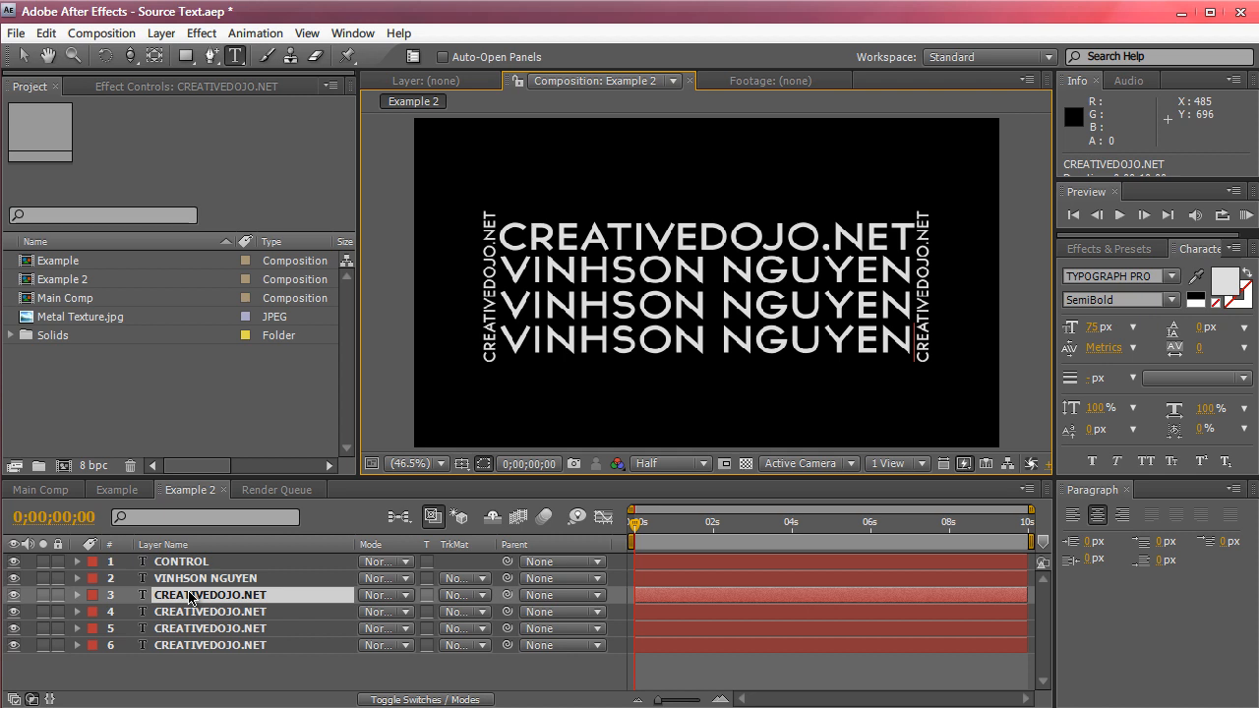
{"action": "mouse_move", "coordinate": [190, 655]}
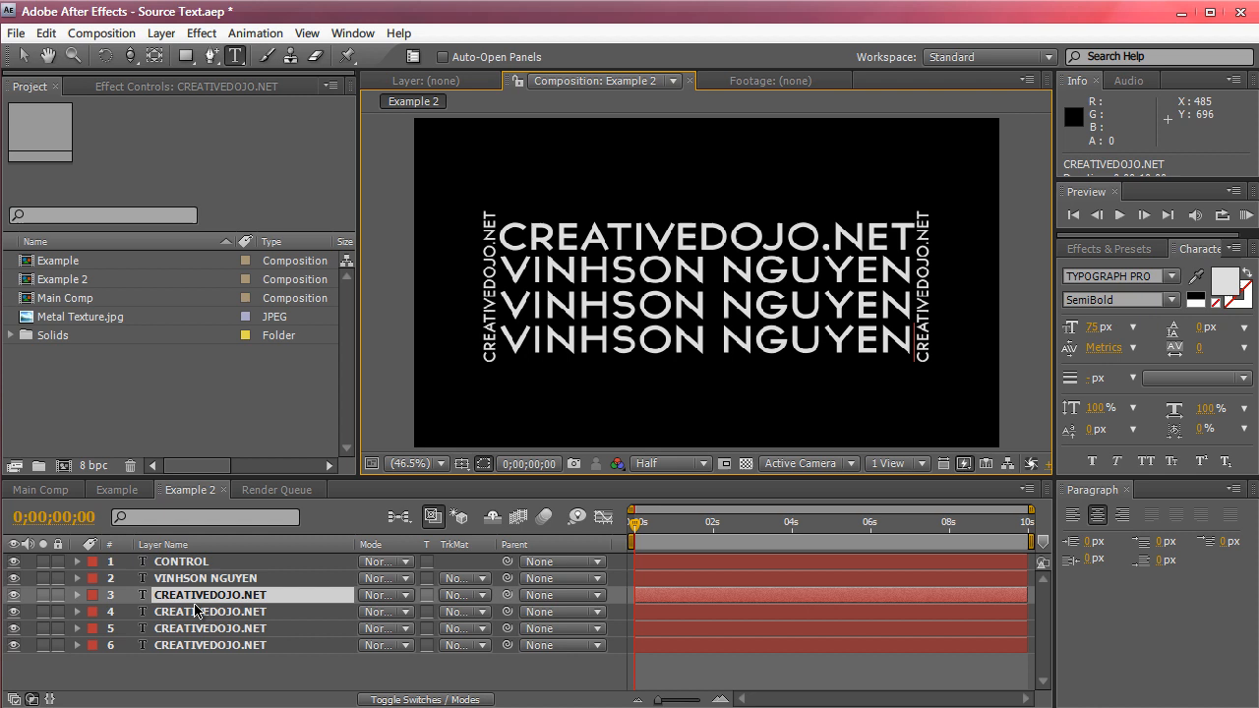
Step: Switch the timeline to the Example comp showing the four CREATIVEDOJO.NET lines under CONTROL
{"action": "left_click", "coordinate": [114, 488]}
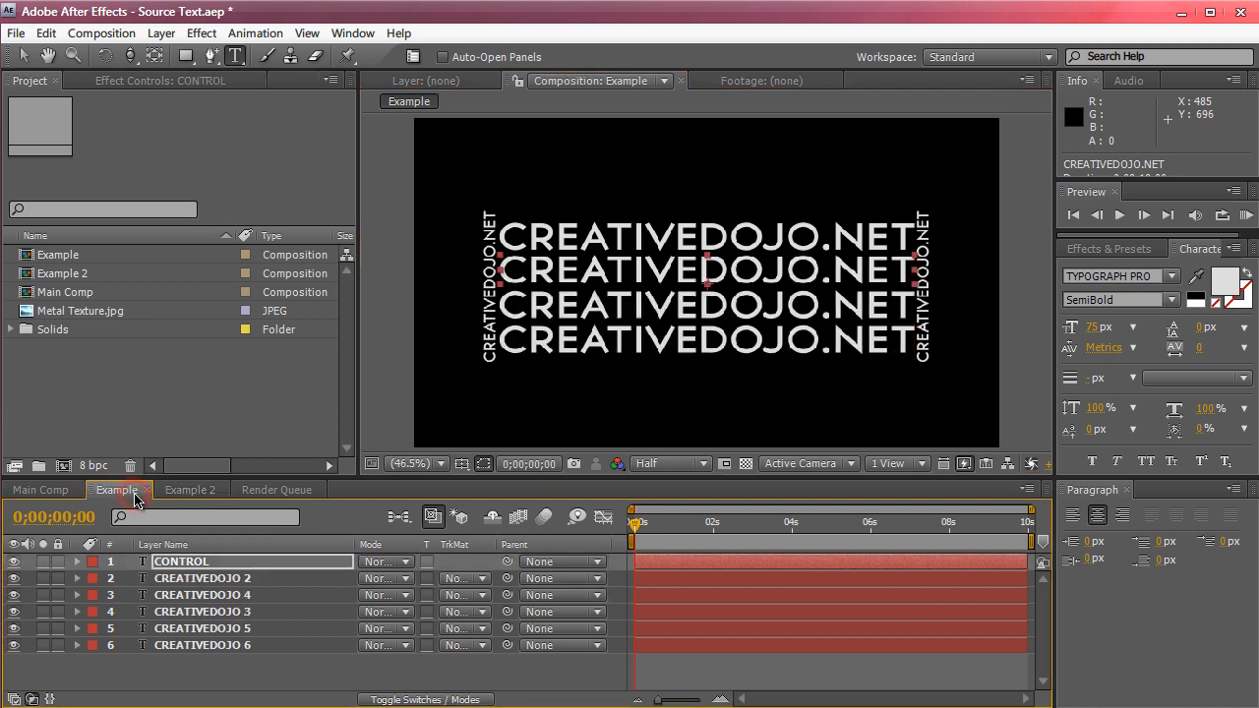
{"action": "mouse_move", "coordinate": [177, 574]}
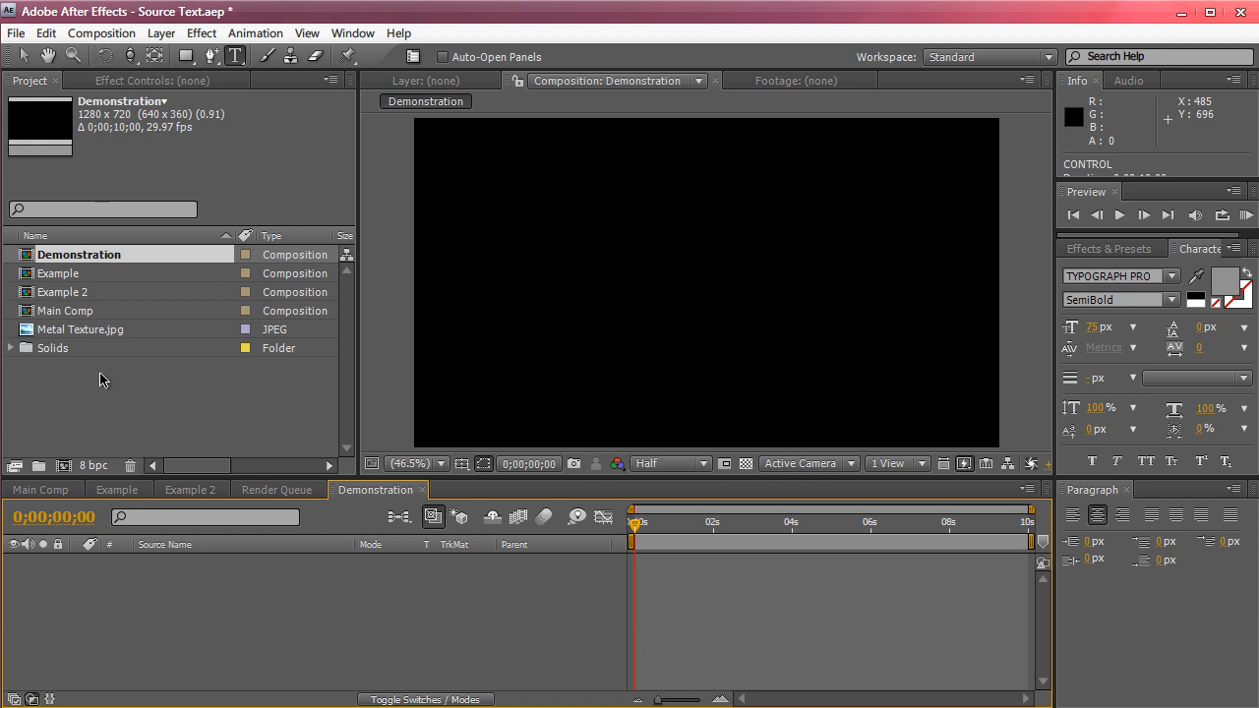
{"action": "mouse_move", "coordinate": [96, 373]}
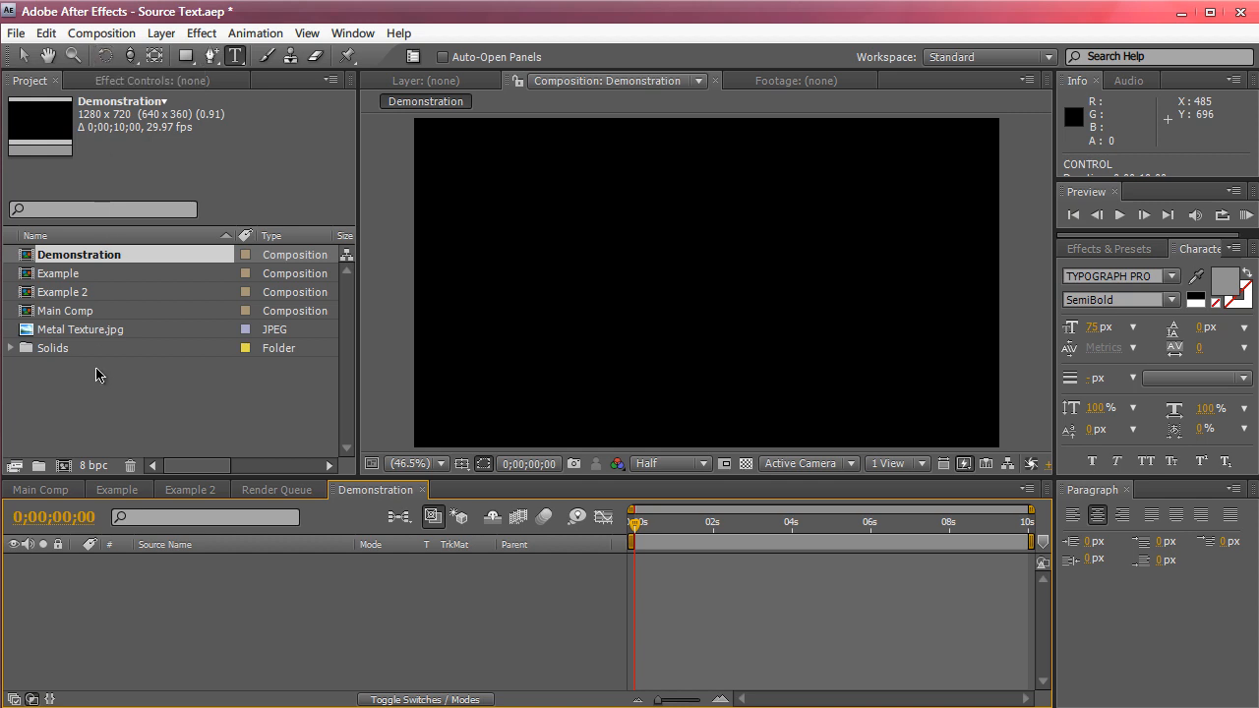
Step: Create a text layer in the empty Demonstration comp reading CREATIVEDOJO.NET
{"action": "left_click", "coordinate": [709, 273]}
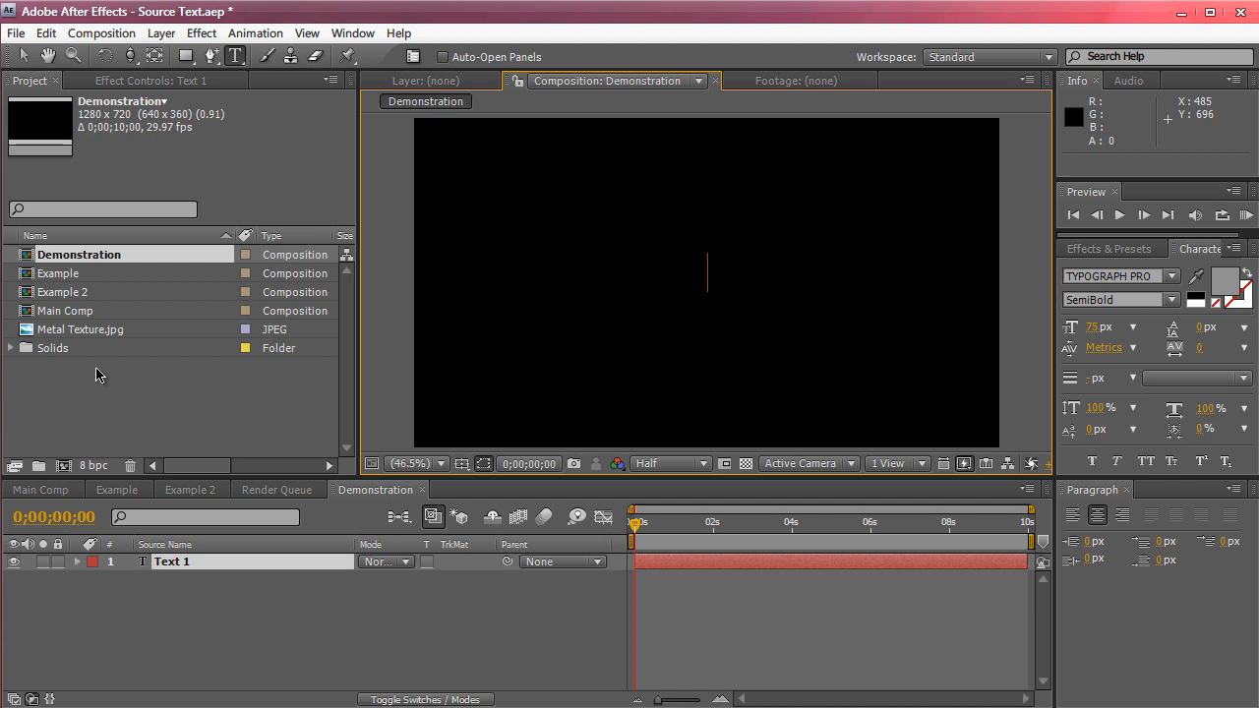
{"action": "type", "text": "CREATIVEDOJO"}
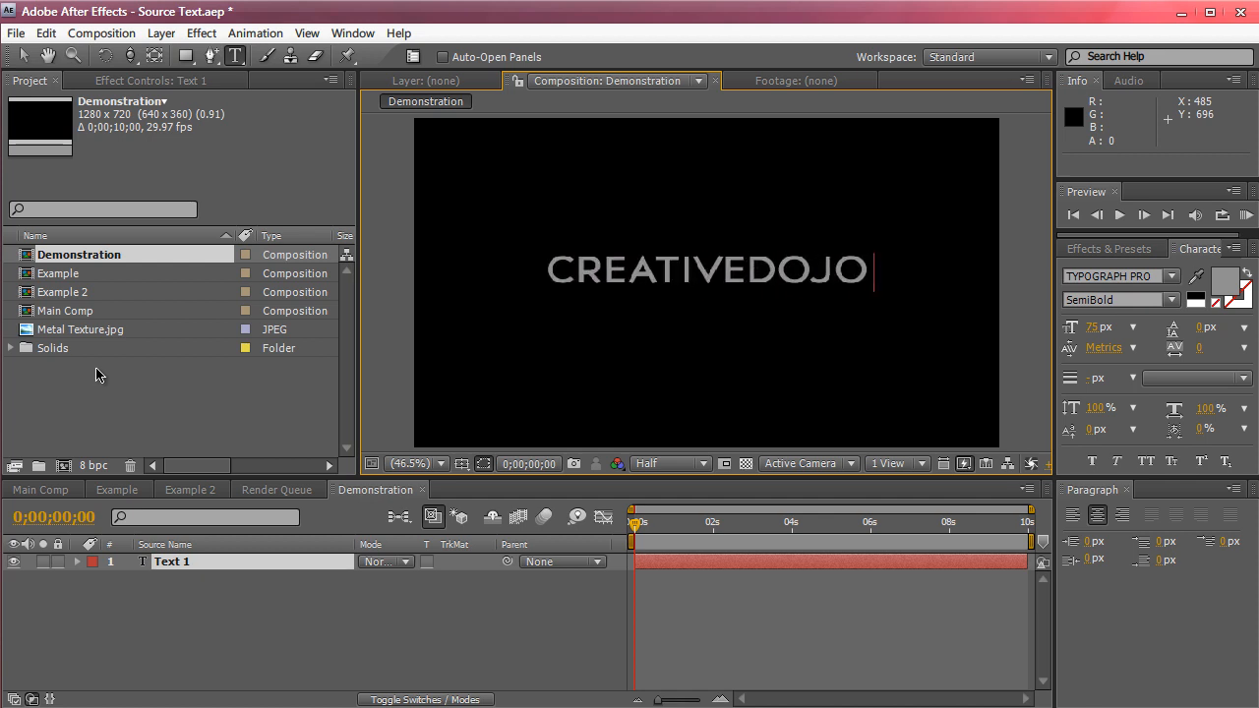
{"action": "type", "text": ".NET"}
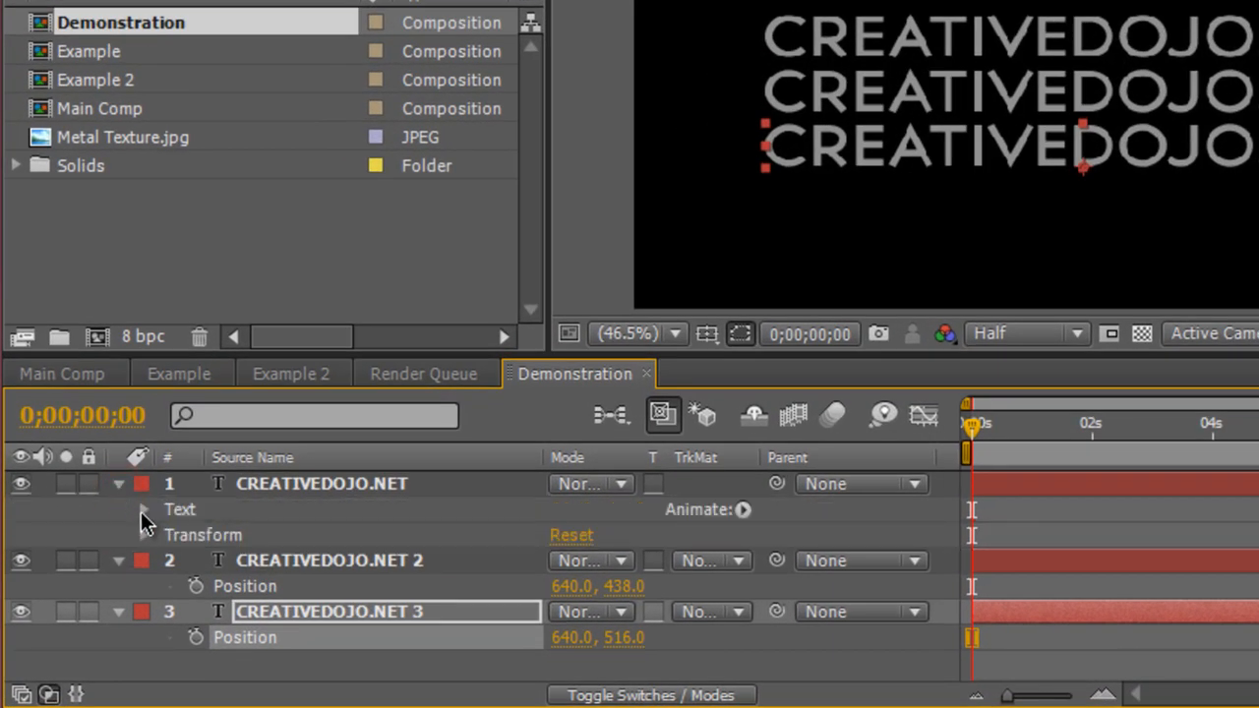
Step: Link layer 2's Source Text by expression to layer 1's Source Text (text.sourceText)
{"action": "left_click", "coordinate": [145, 510]}
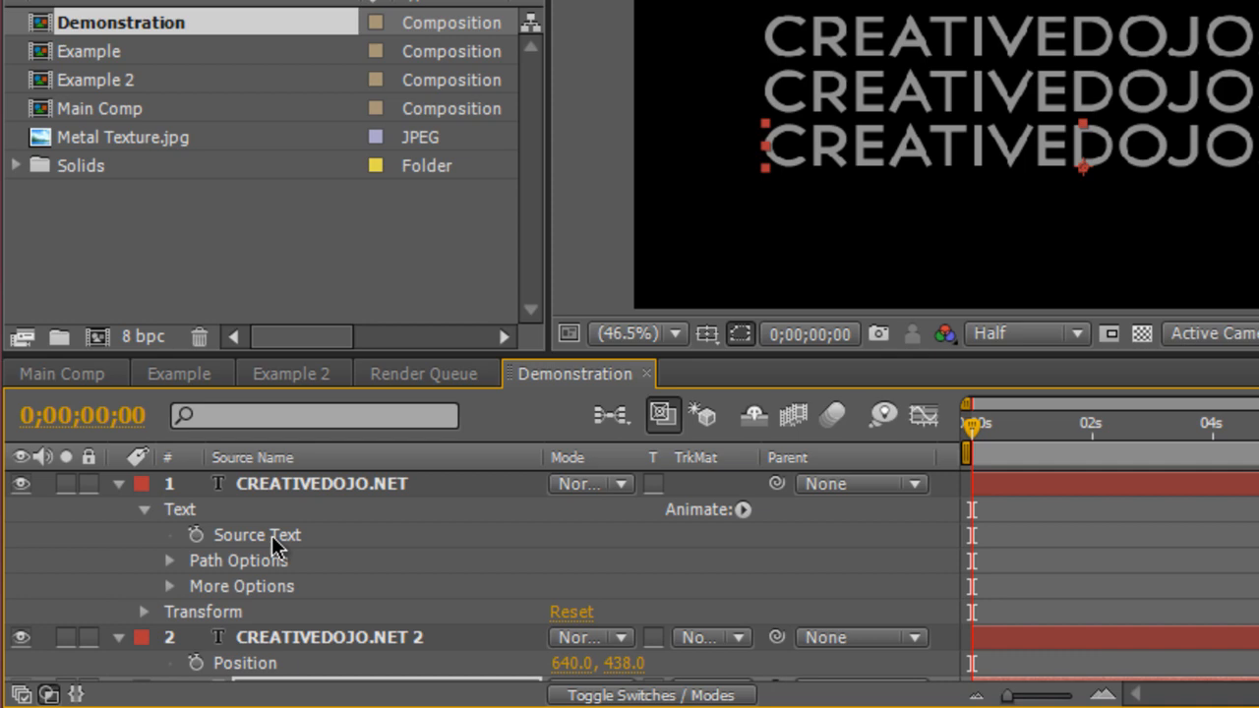
{"action": "mouse_move", "coordinate": [205, 690]}
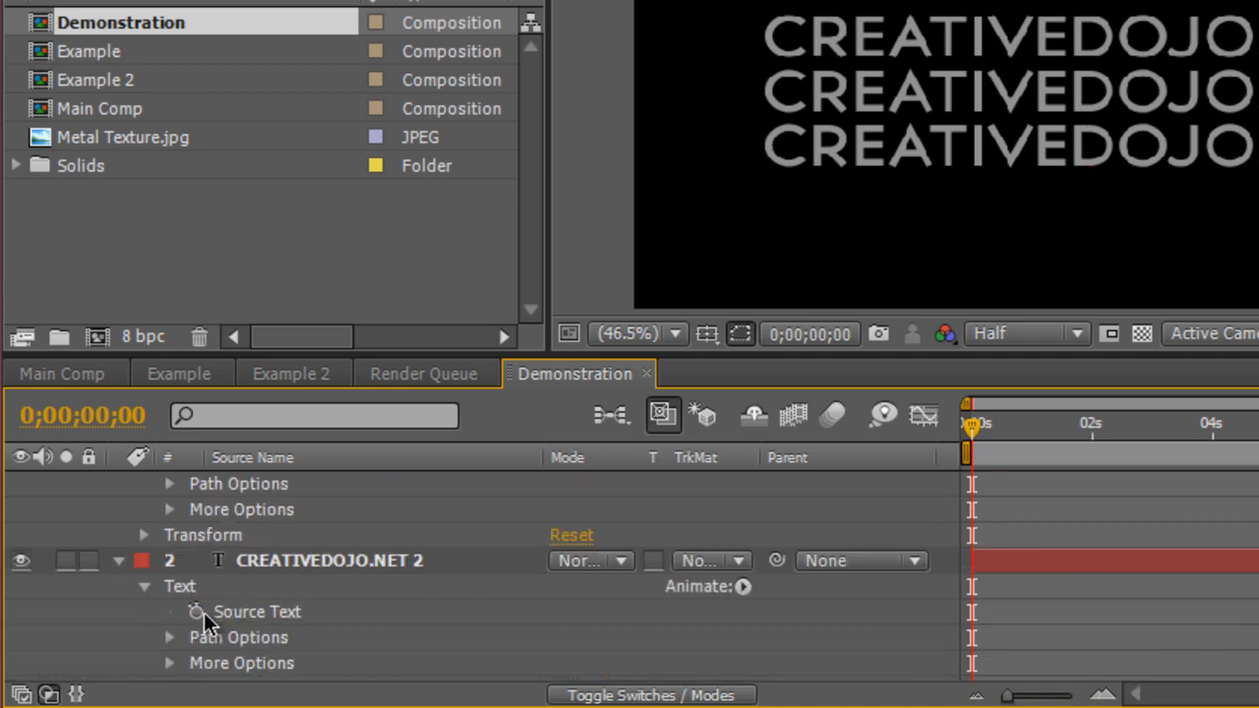
{"action": "left_click", "coordinate": [225, 612]}
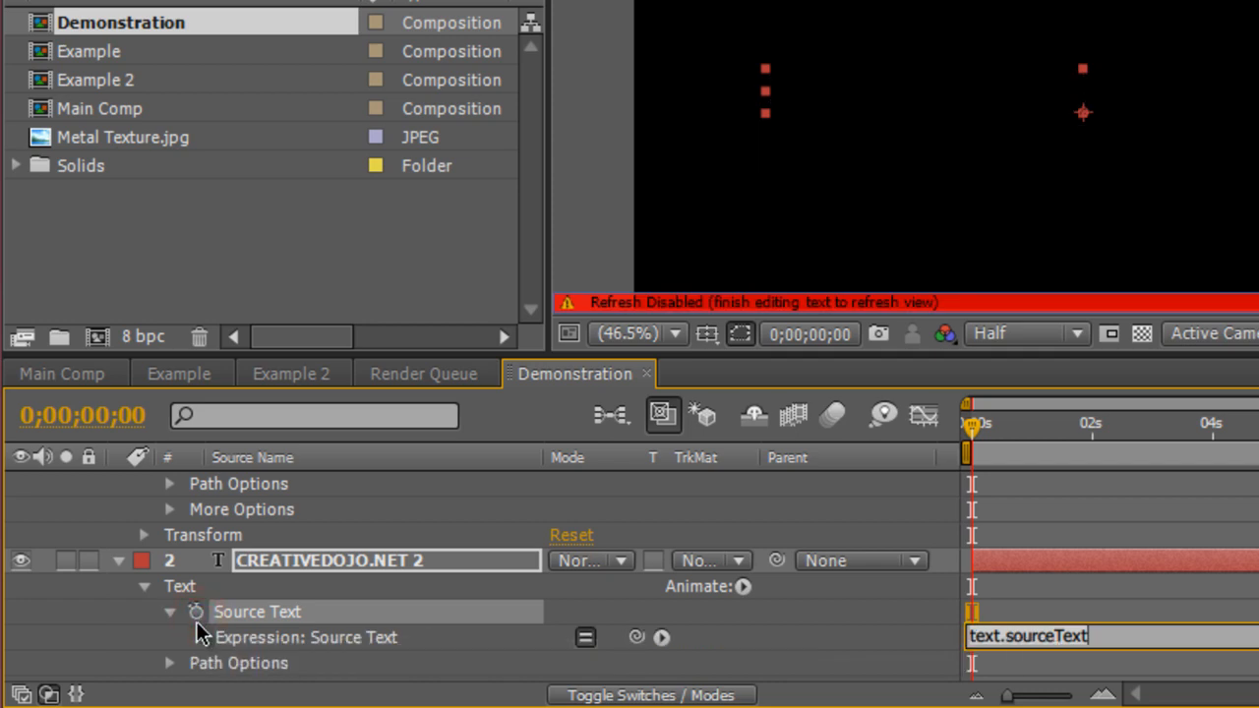
{"action": "mouse_move", "coordinate": [520, 675]}
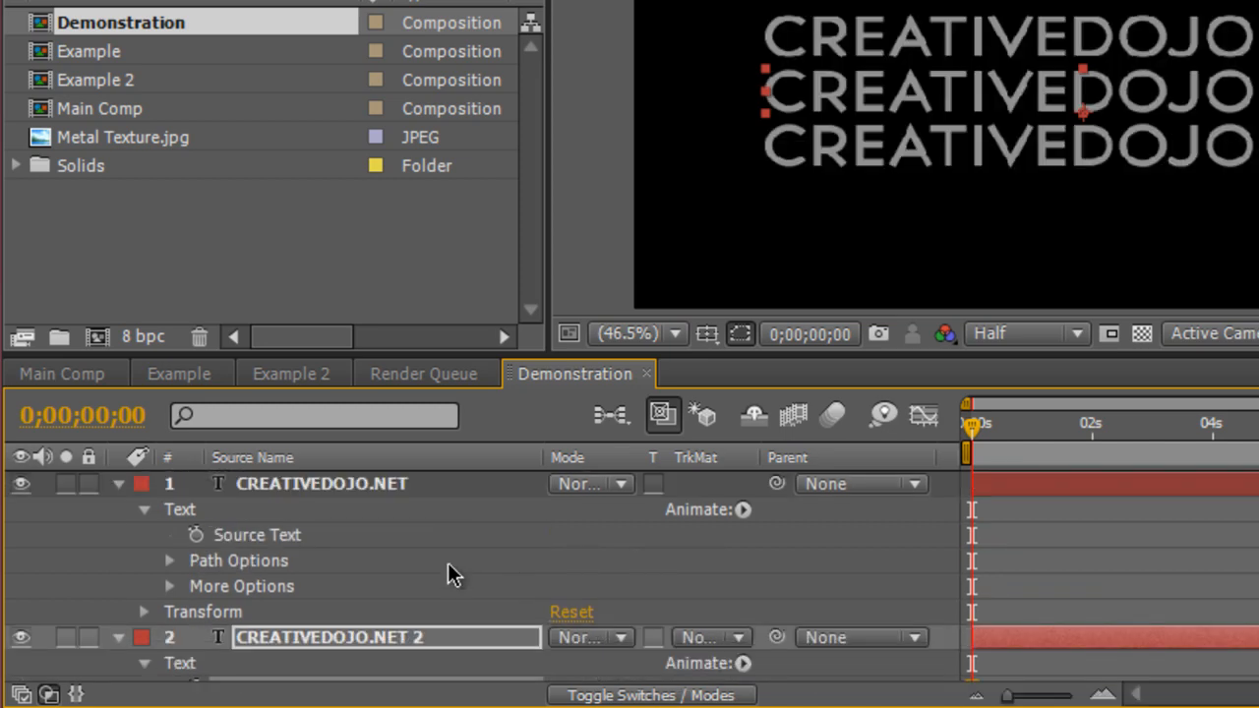
Step: Rename the top CREATIVEDOJO.NET text layer to CONTROL
{"action": "double_click", "coordinate": [323, 484]}
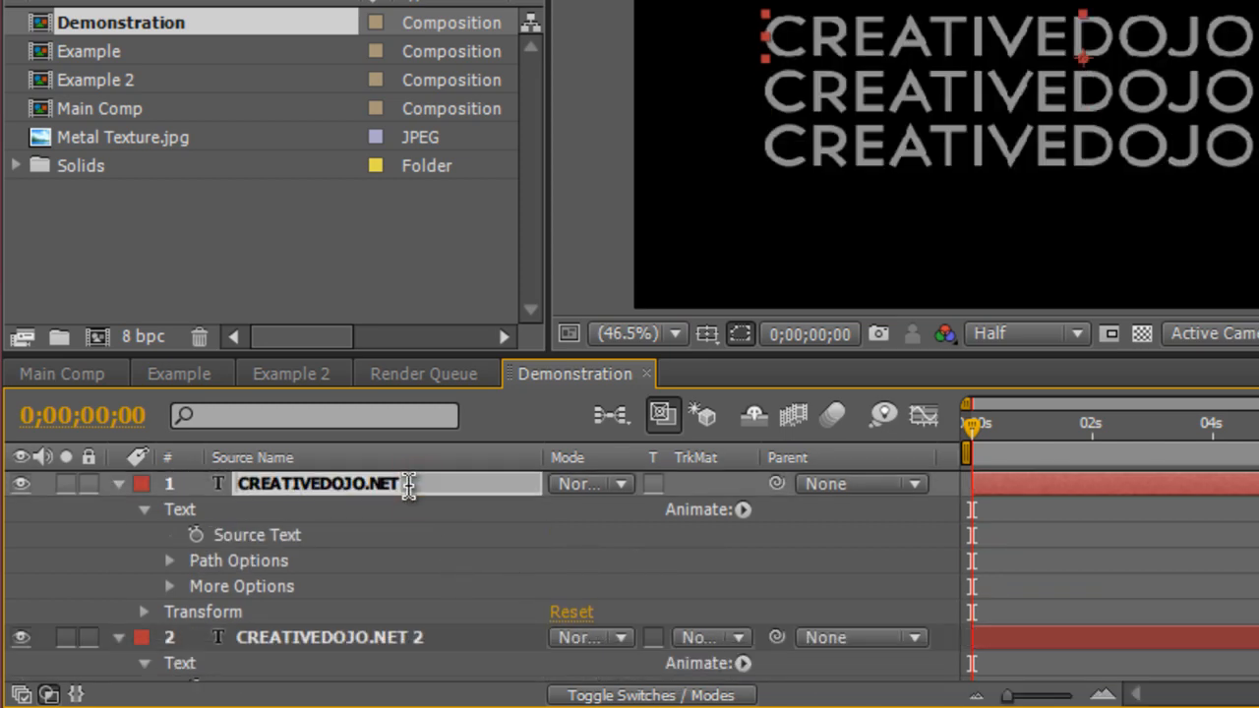
{"action": "type", "text": "CONTROL"}
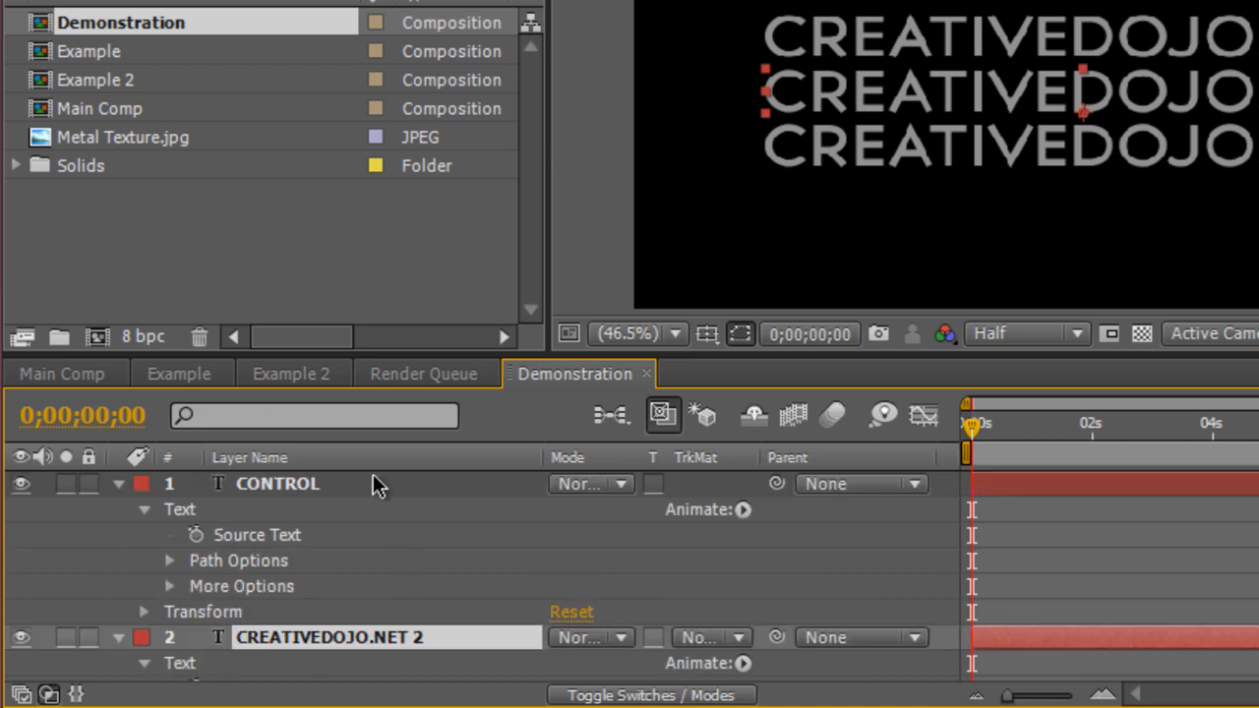
{"action": "mouse_move", "coordinate": [372, 543]}
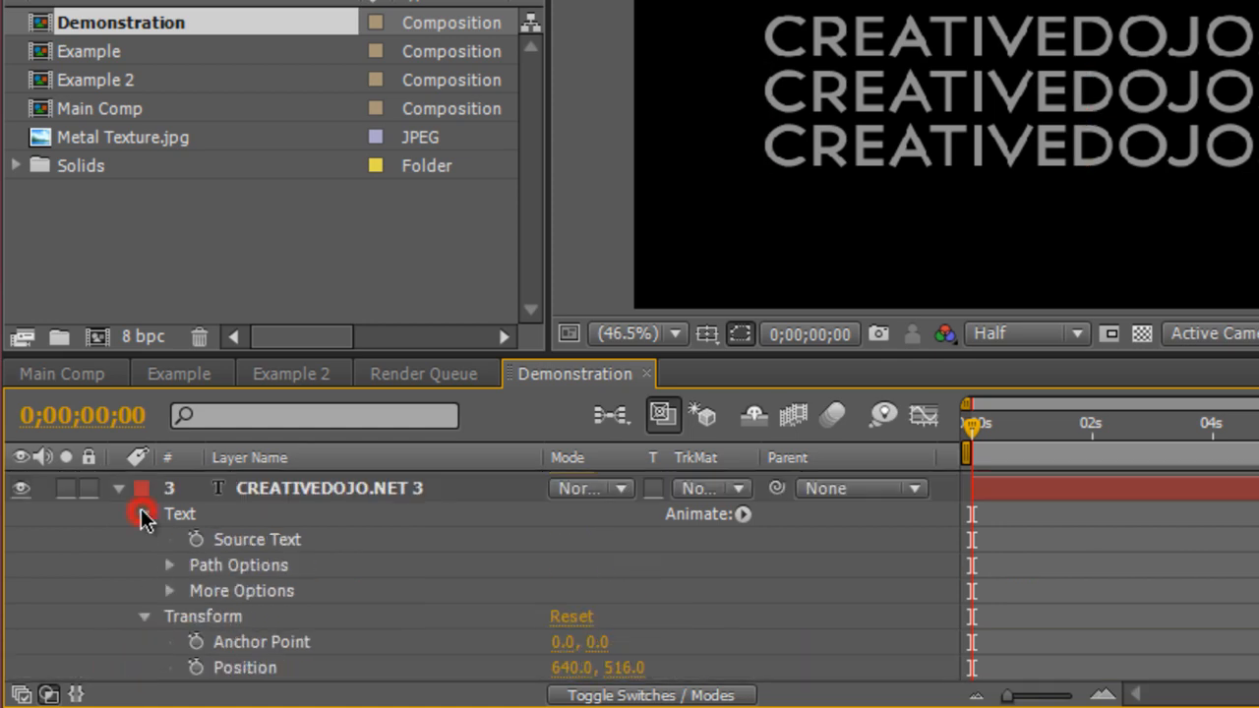
{"action": "left_click", "coordinate": [195, 539]}
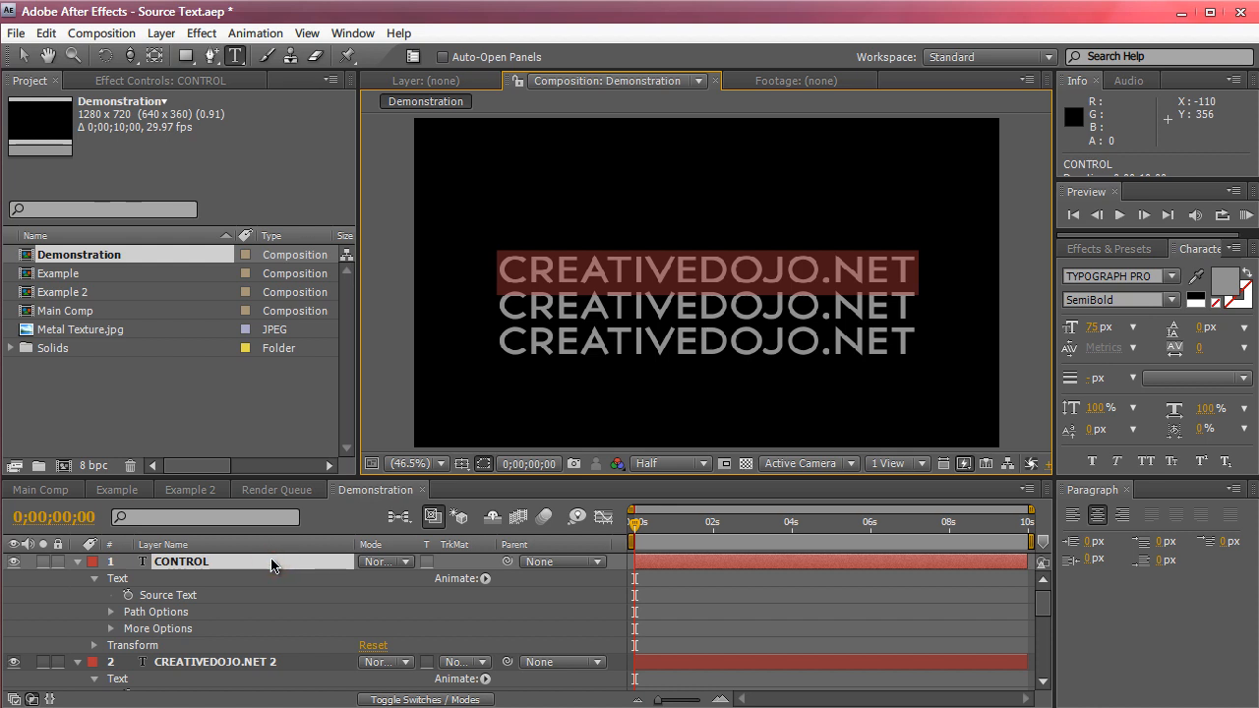
{"action": "mouse_move", "coordinate": [474, 567]}
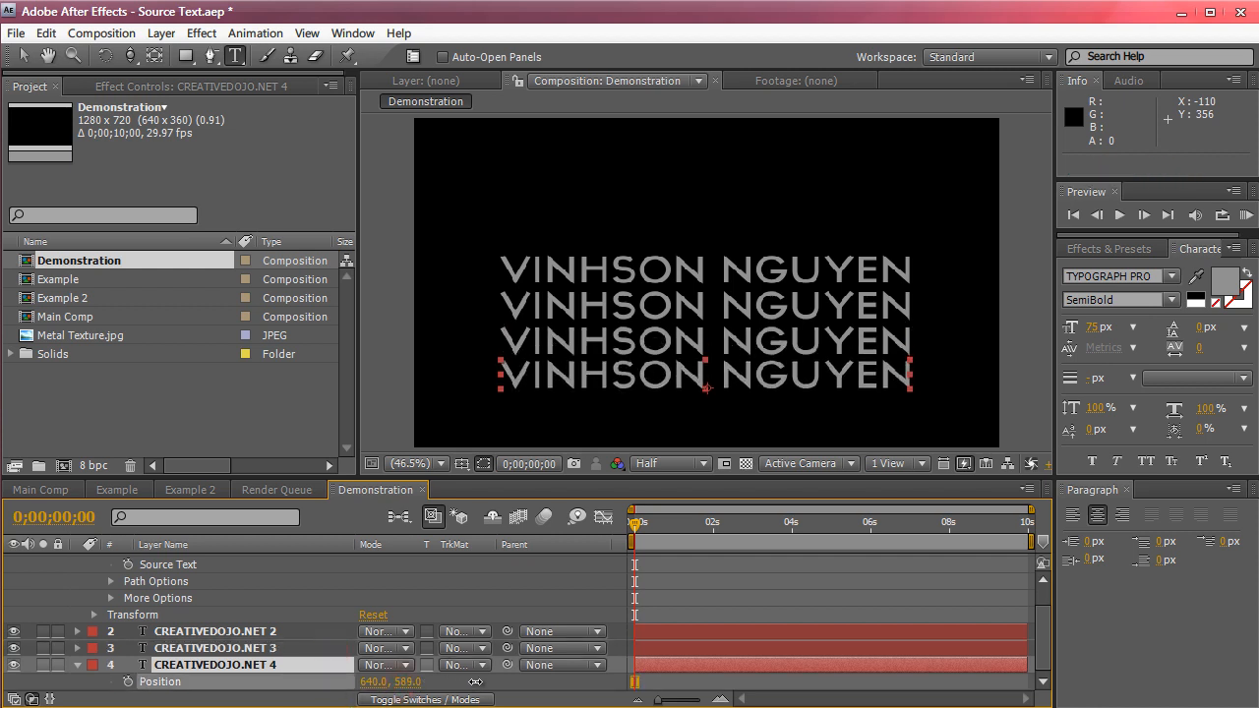
Step: Restore CONTROL's text to CREATIVEDOJO.NET and switch back to the Main Comp
{"action": "left_click", "coordinate": [287, 563]}
{"action": "type", "text": "CREATIVEDOJO.NET"}
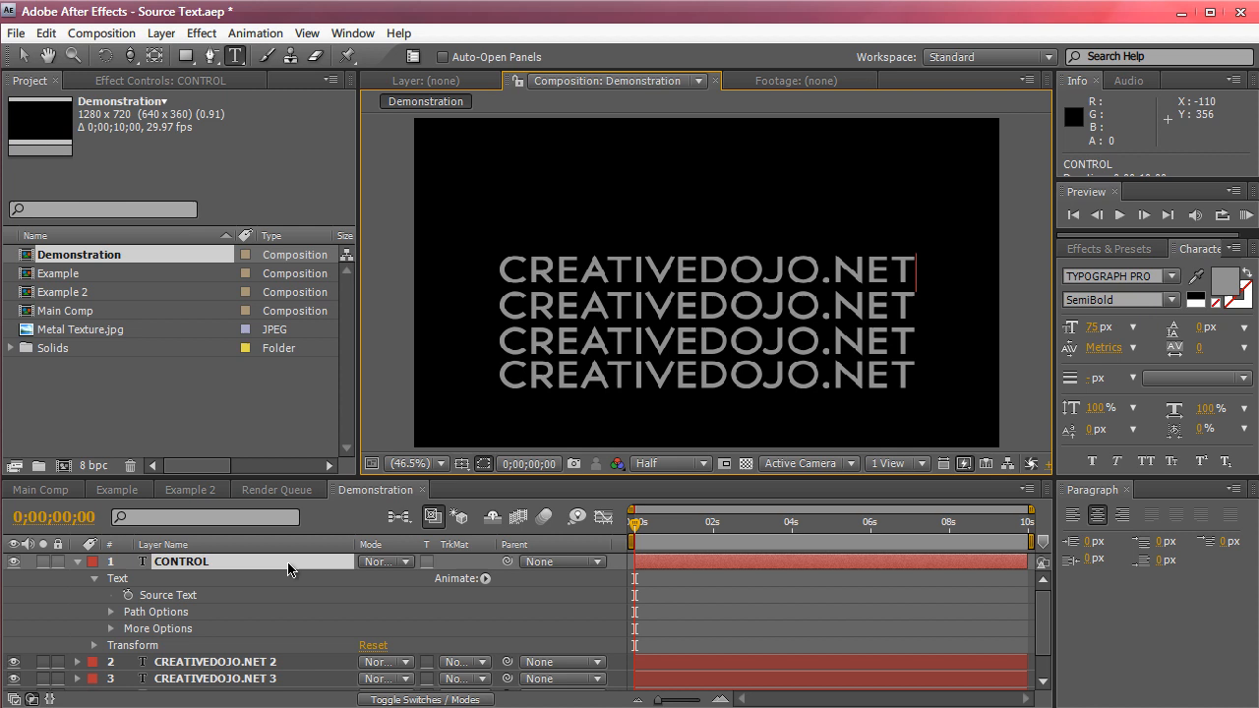
{"action": "mouse_move", "coordinate": [47, 496]}
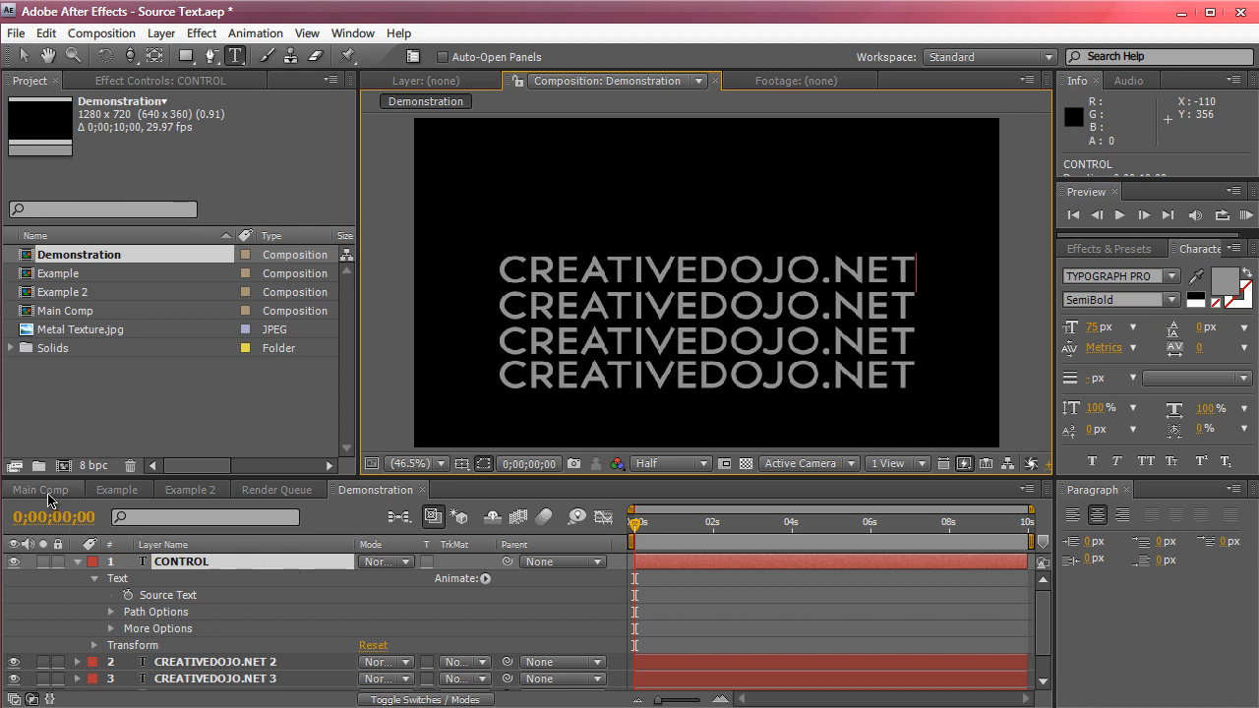
{"action": "left_click", "coordinate": [41, 490]}
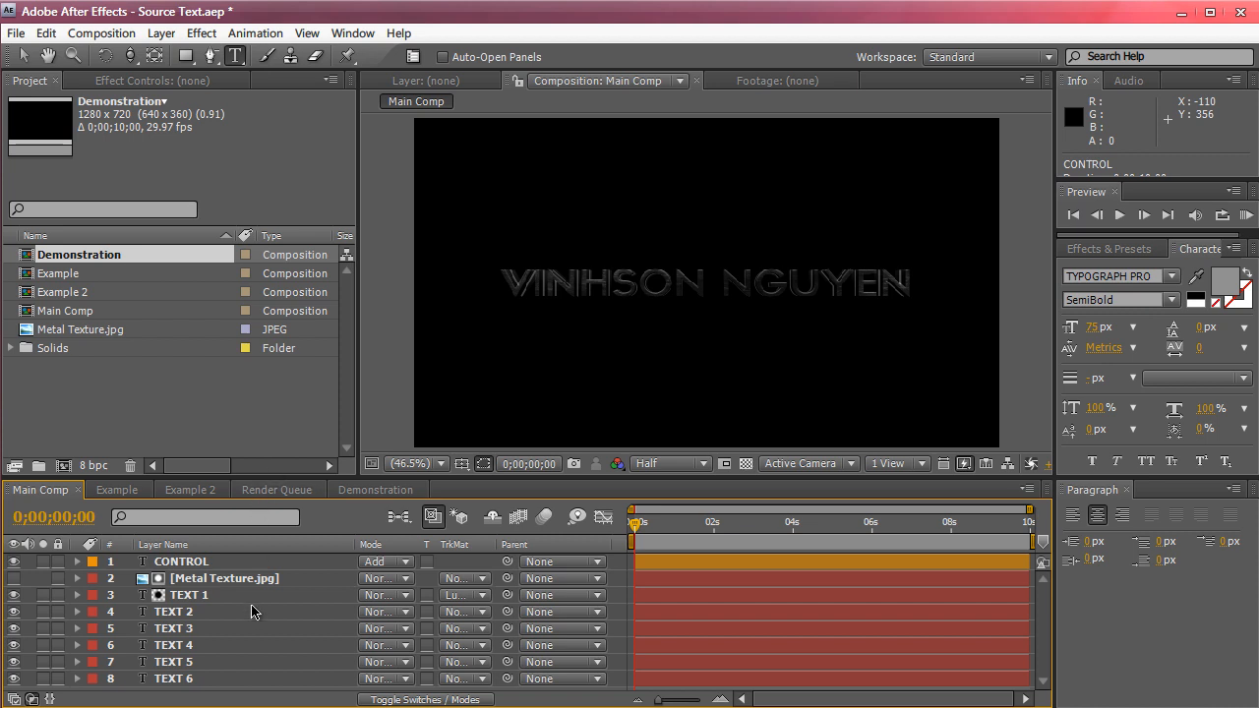
{"action": "mouse_move", "coordinate": [248, 628]}
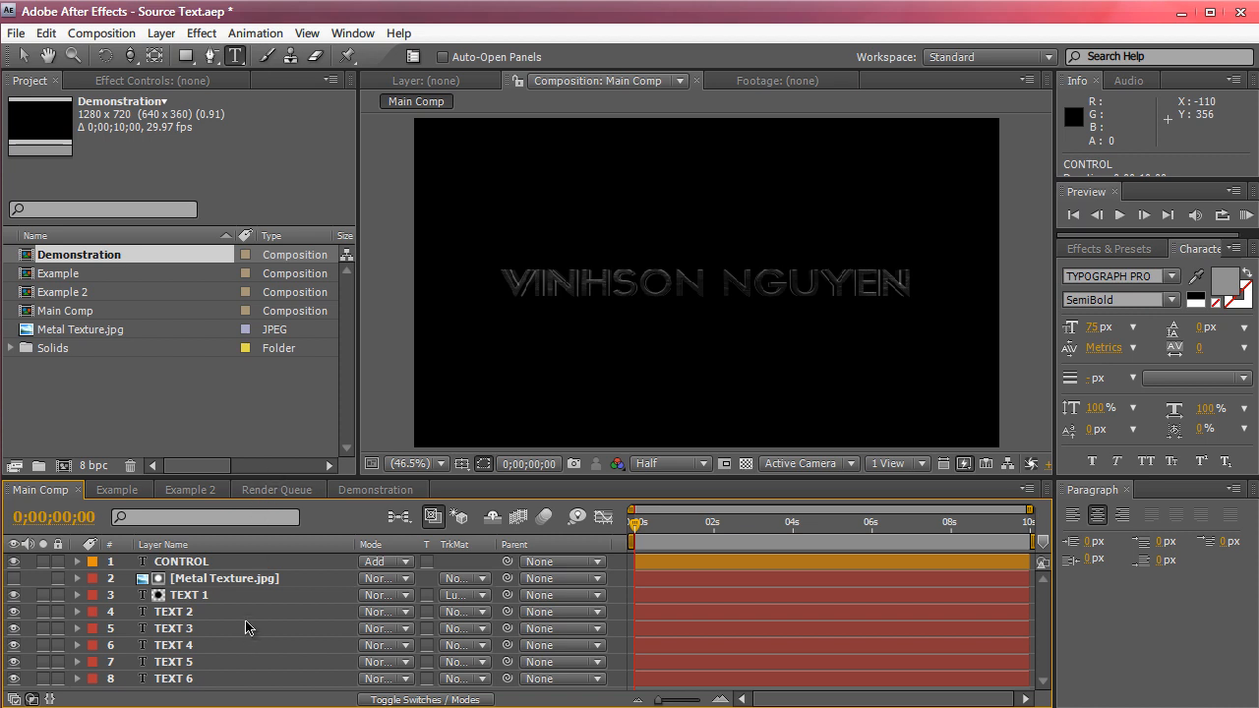